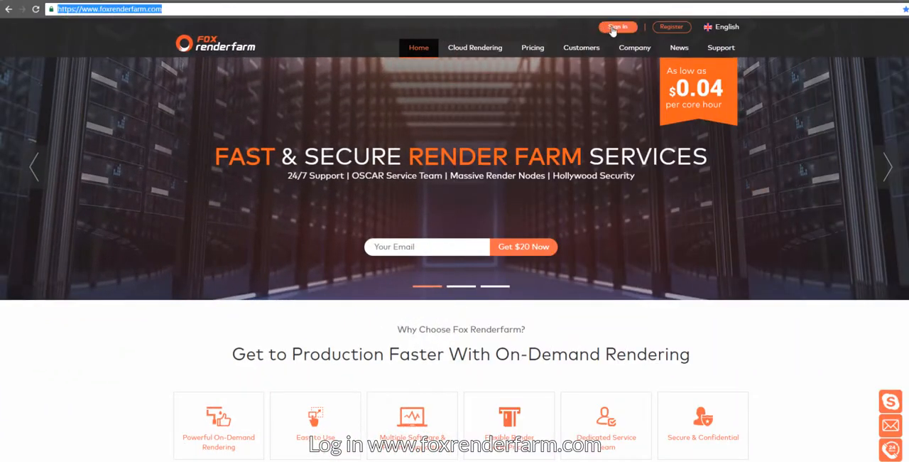
{"action": "left_click", "coordinate": [616, 27]}
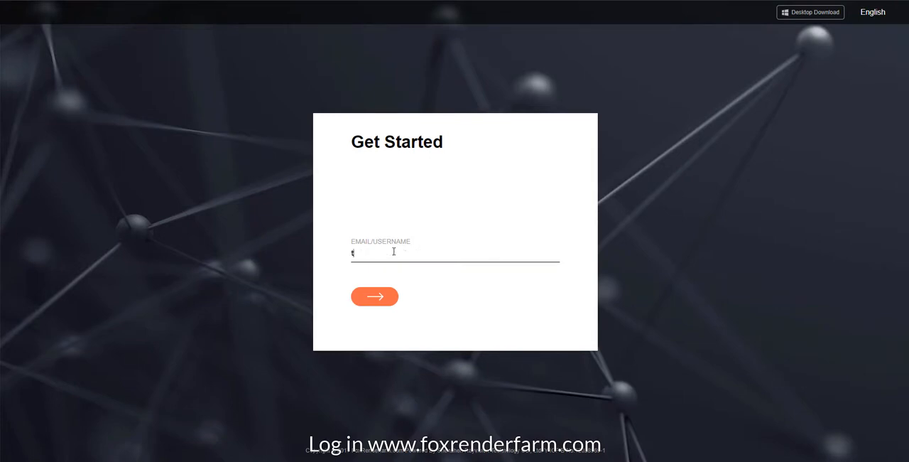
{"action": "type", "text": "td_quanshiyinen"}
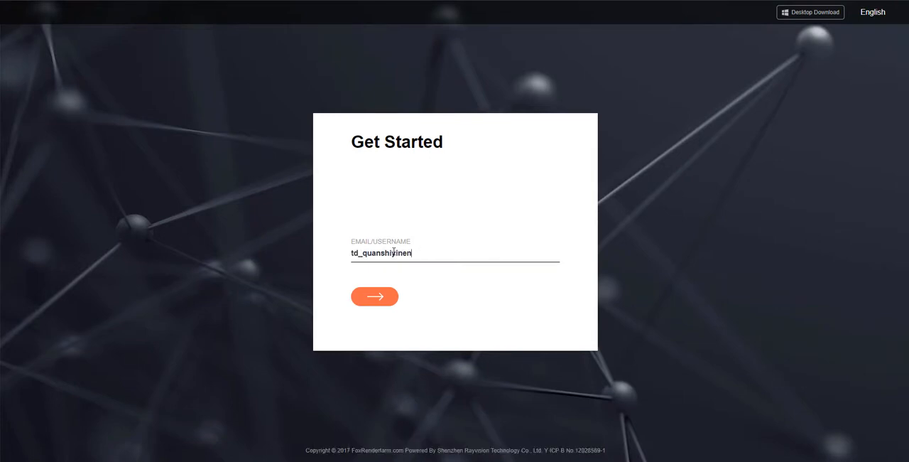
{"action": "left_click", "coordinate": [376, 295]}
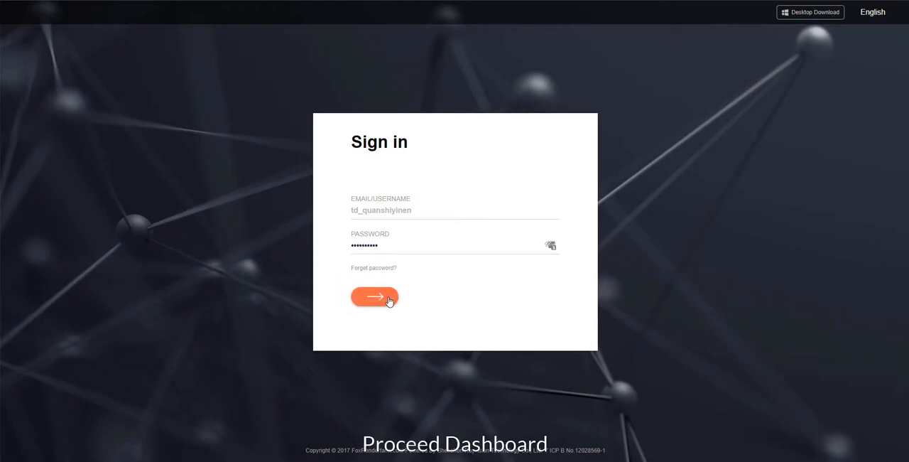
{"action": "left_click", "coordinate": [375, 297]}
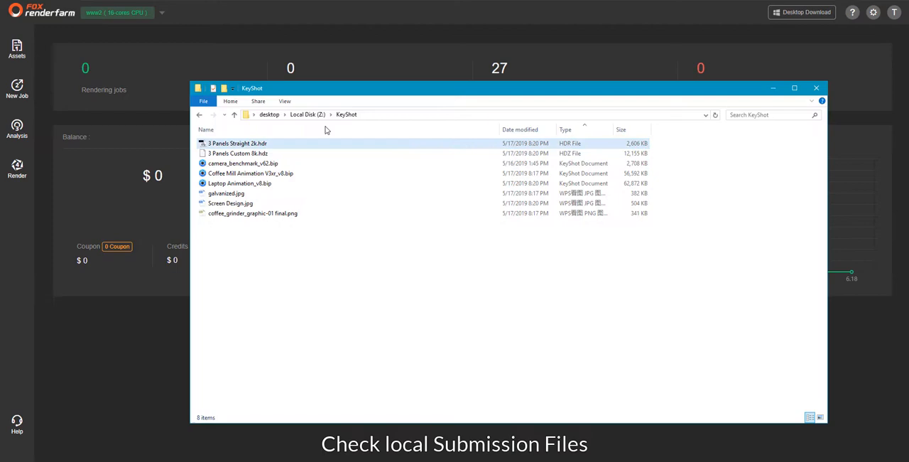
Review the Maya project folder on Local Disk (Z:) and close File Explorer.
{"action": "left_click", "coordinate": [313, 114]}
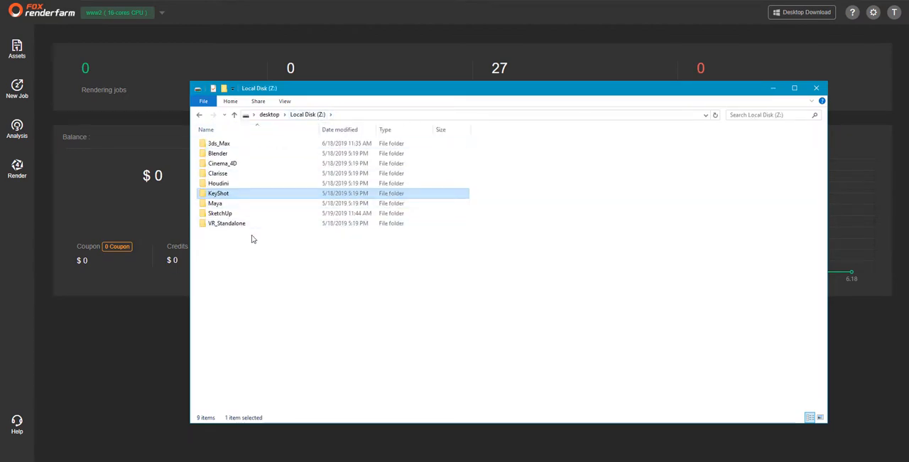
{"action": "double_click", "coordinate": [214, 203]}
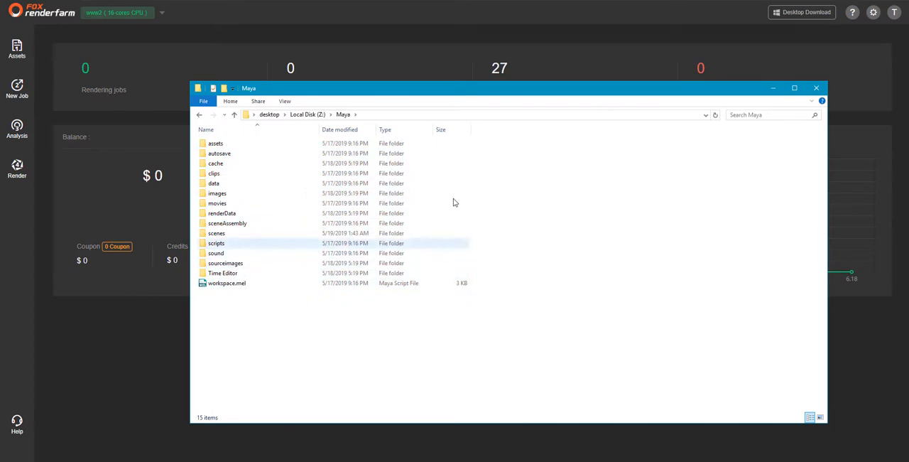
{"action": "left_click", "coordinate": [816, 88]}
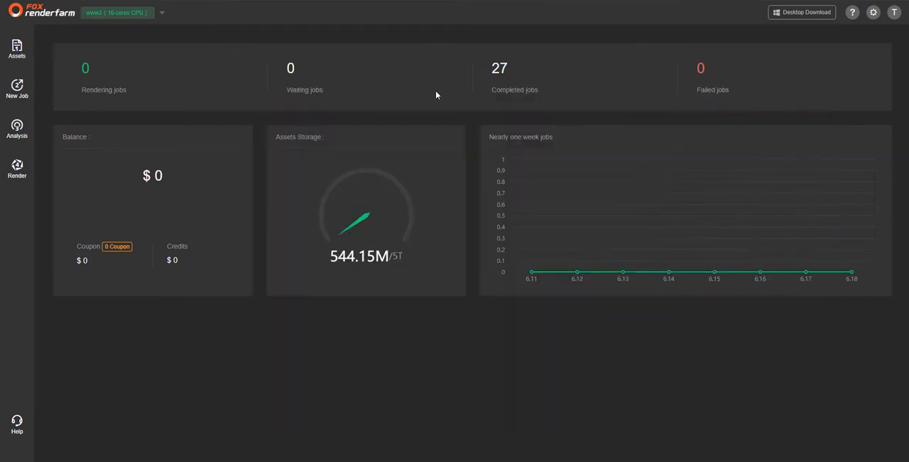
Upload the whole Local Disk (Z:) folder into Assets and dismiss the finished Transmission List.
{"action": "left_click", "coordinate": [17, 50]}
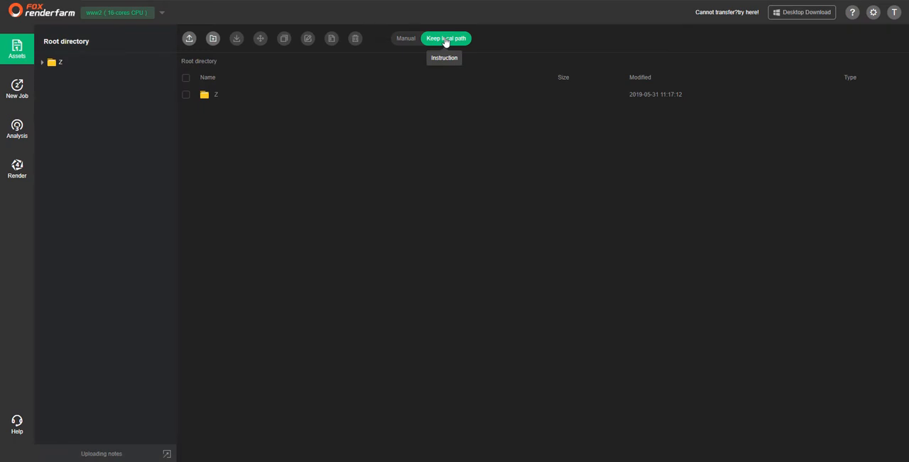
{"action": "left_click", "coordinate": [189, 39]}
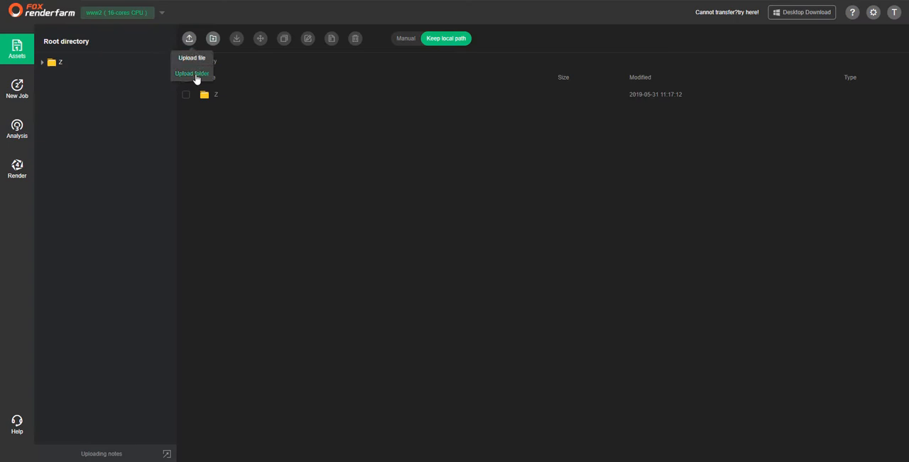
{"action": "left_click", "coordinate": [191, 74]}
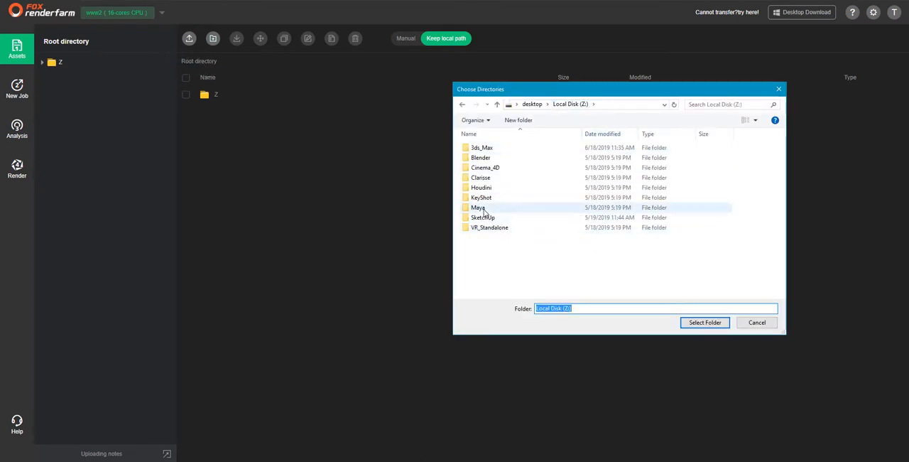
{"action": "left_click", "coordinate": [705, 323]}
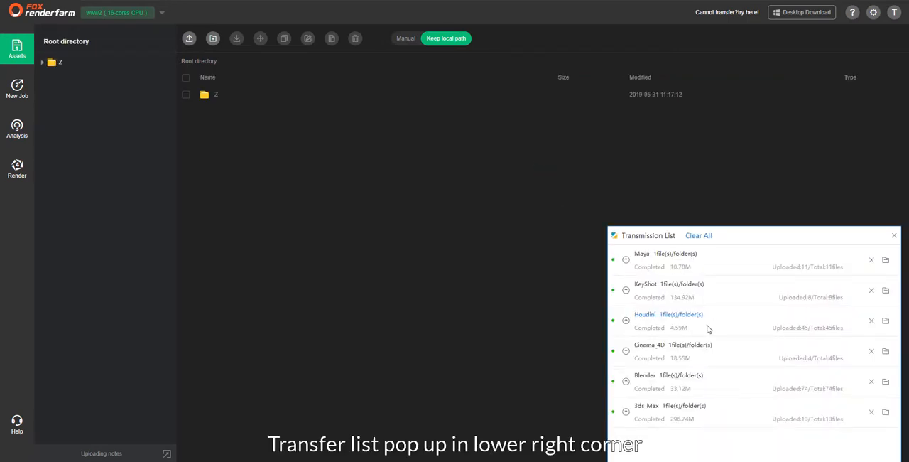
{"action": "left_click", "coordinate": [893, 233]}
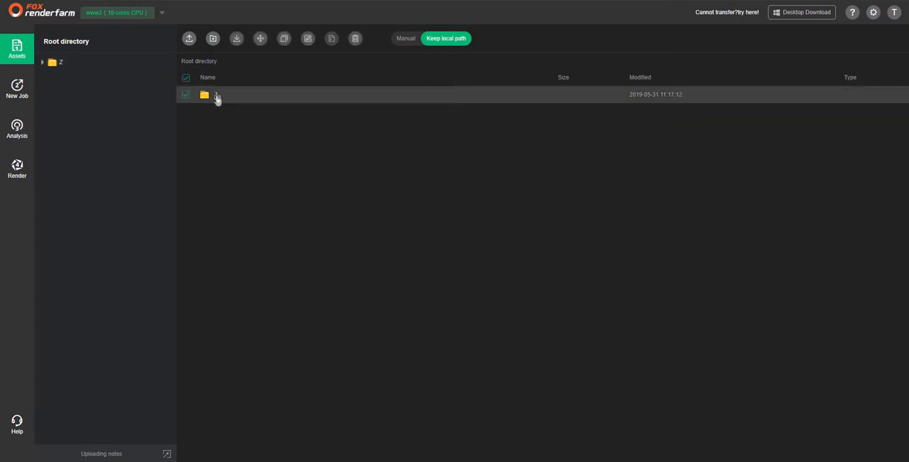
Browse Assets into Z/Maya/scenes to see the two scene files, then begin a New Job.
{"action": "double_click", "coordinate": [213, 94]}
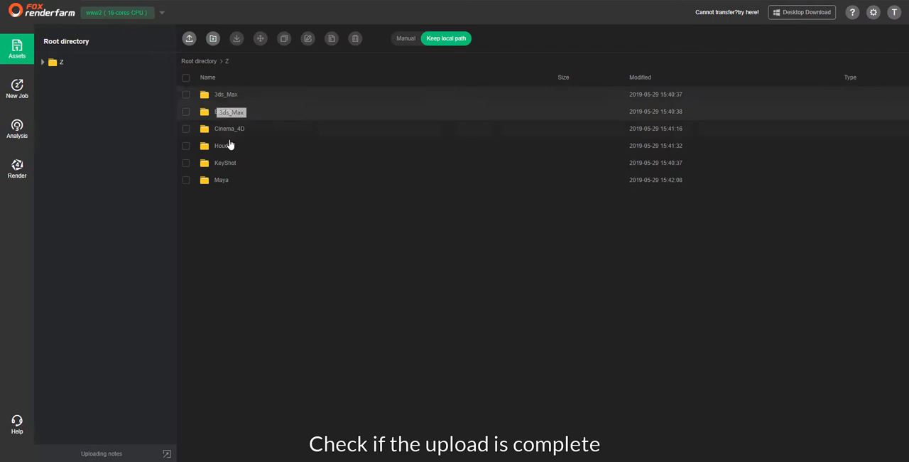
{"action": "double_click", "coordinate": [221, 179]}
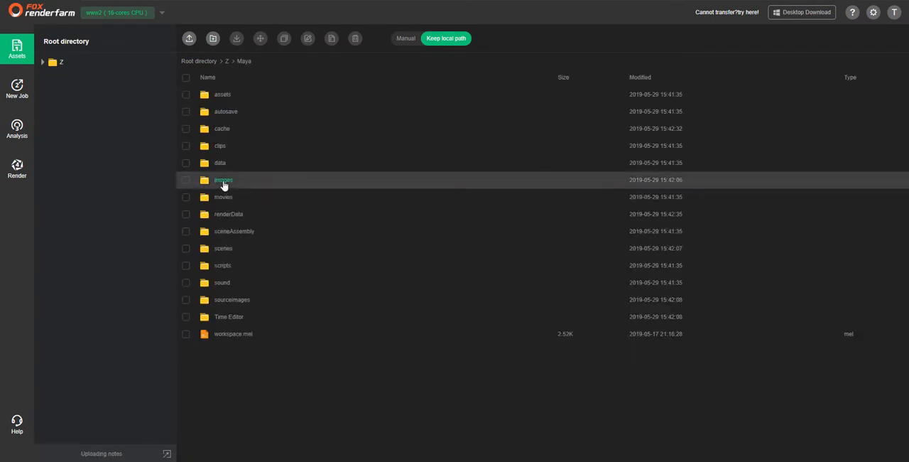
{"action": "double_click", "coordinate": [223, 247]}
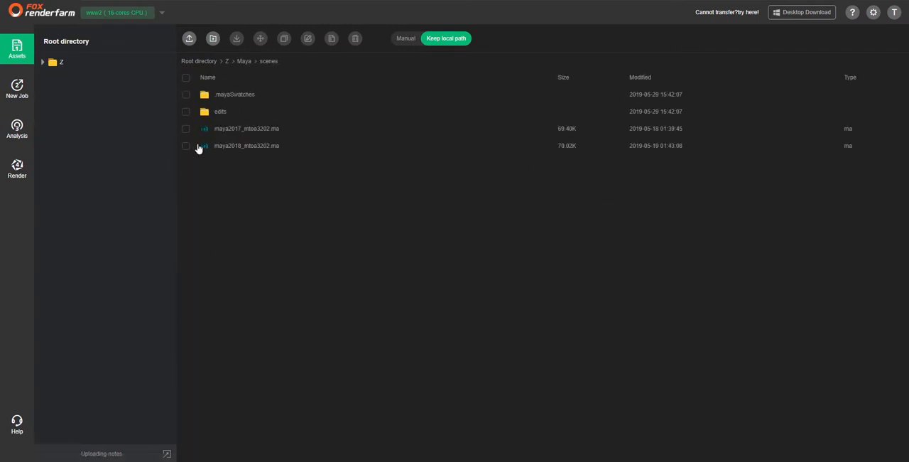
{"action": "left_click", "coordinate": [17, 92]}
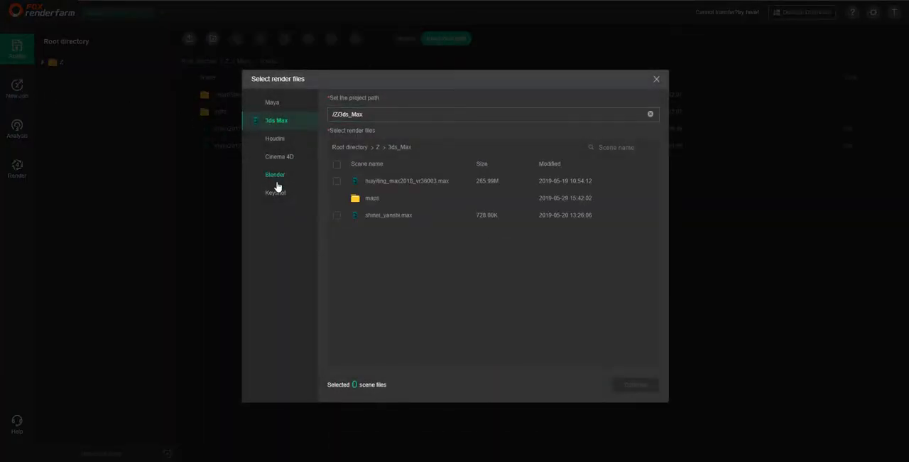
Choose Maya as the job software and confirm Z/Maya as the project path.
{"action": "left_click", "coordinate": [273, 103]}
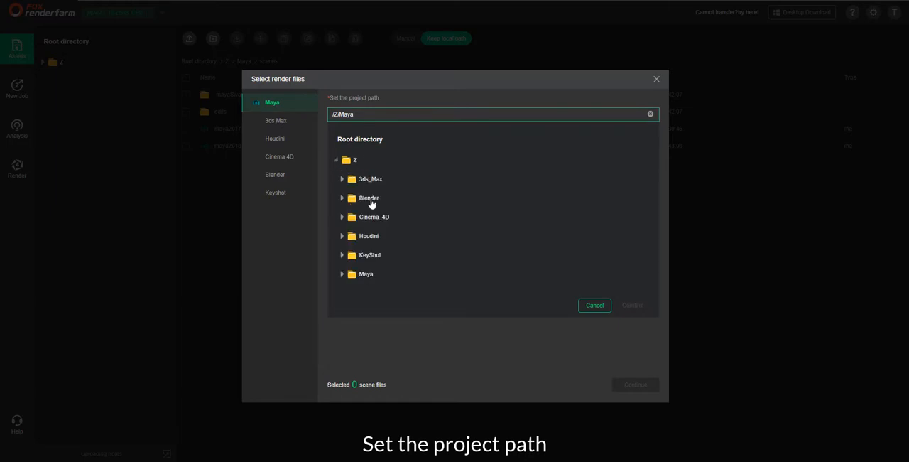
{"action": "left_click", "coordinate": [365, 273]}
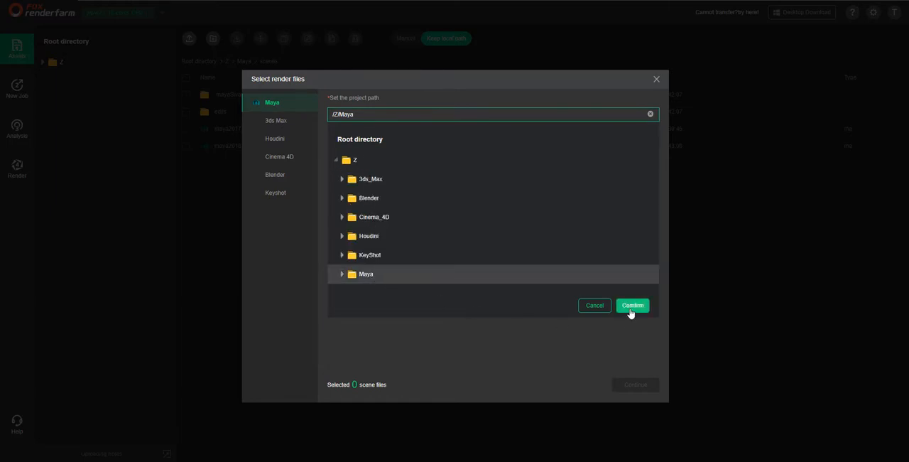
{"action": "left_click", "coordinate": [633, 305]}
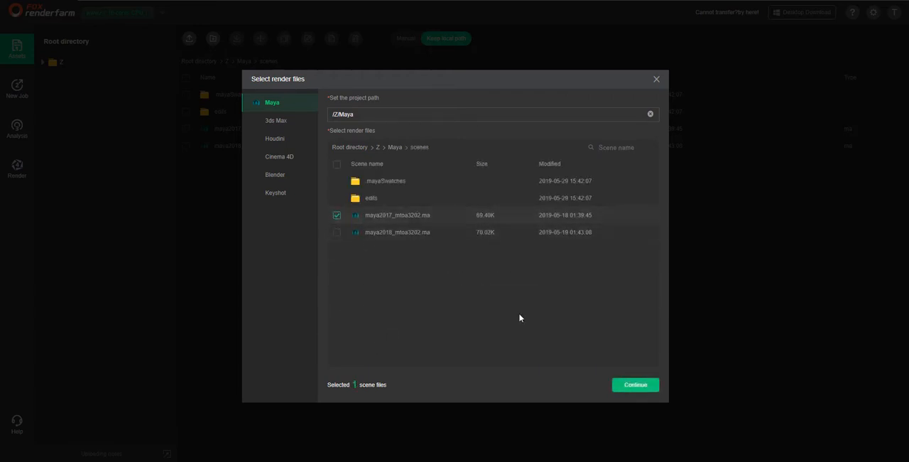
Continue with the scene, save the maya_testa (Maya 2017, mtoa 3.2.0) config and send it to analysis.
{"action": "left_click", "coordinate": [635, 384]}
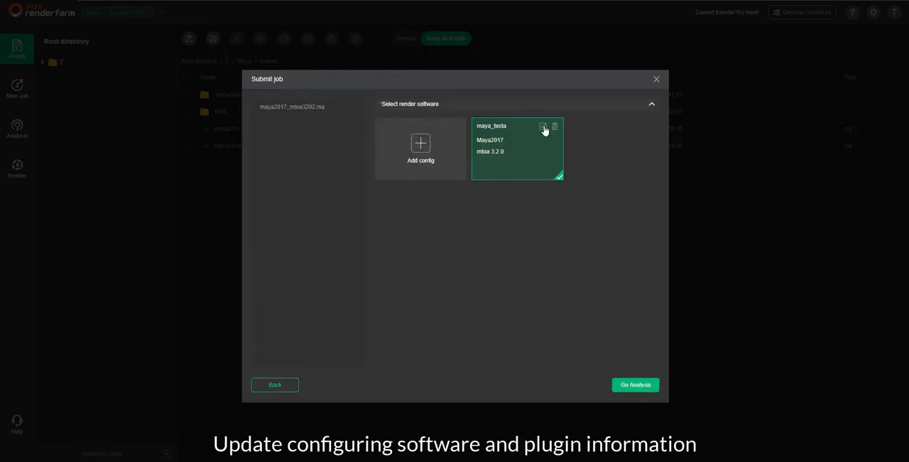
{"action": "left_click", "coordinate": [543, 127]}
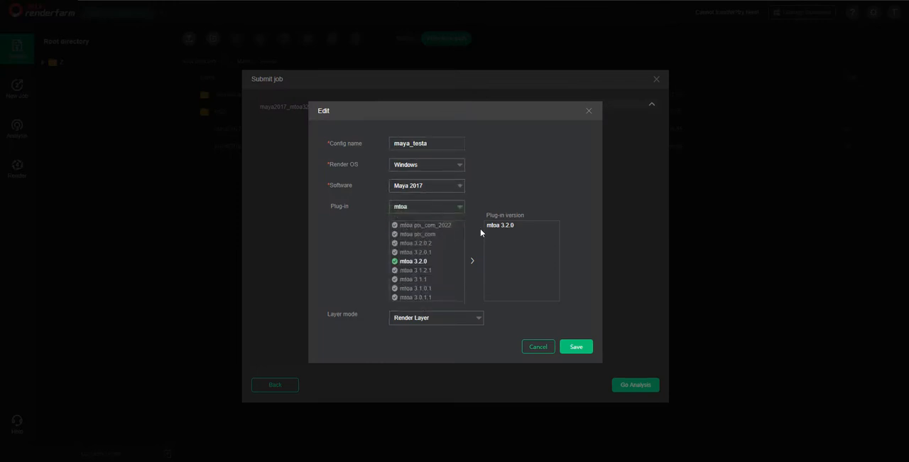
{"action": "left_click", "coordinate": [577, 346]}
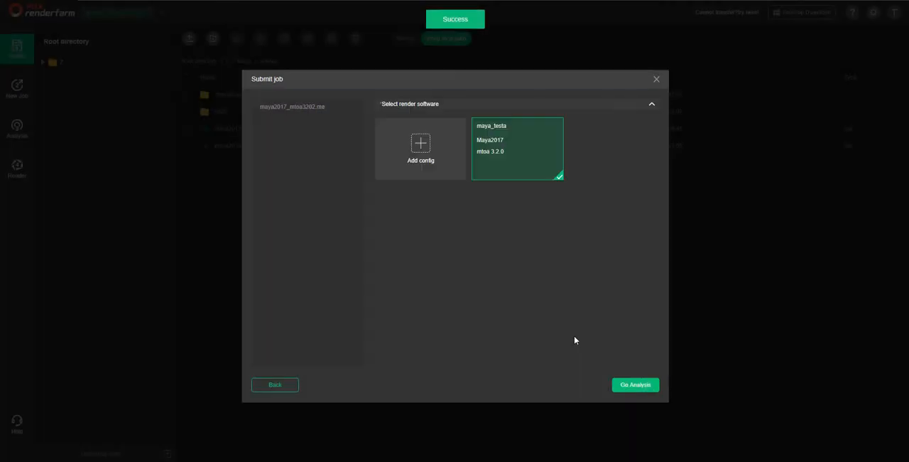
{"action": "left_click", "coordinate": [635, 384]}
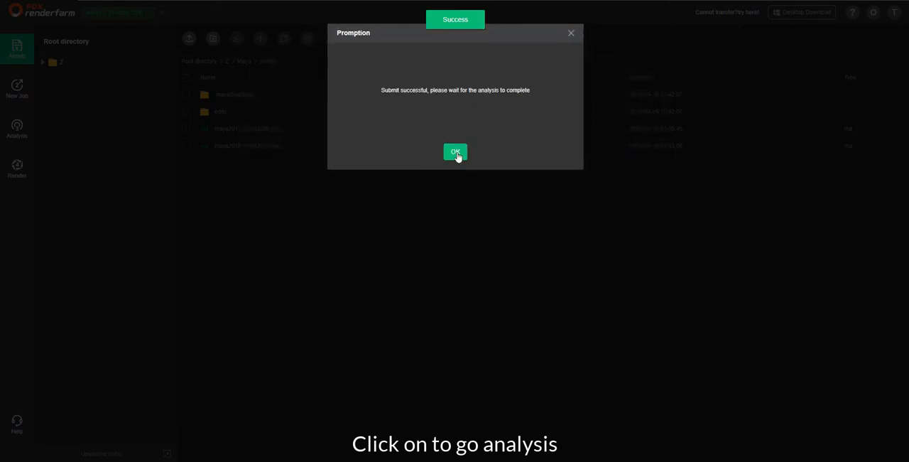
{"action": "left_click", "coordinate": [454, 151]}
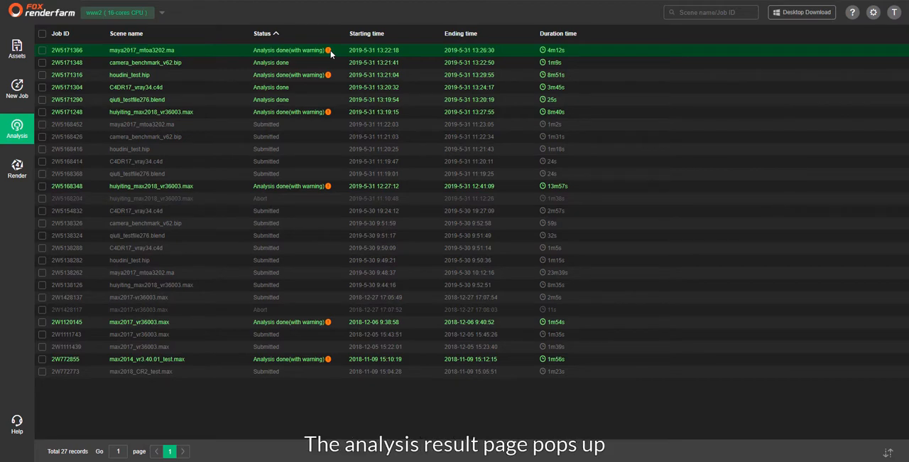
Review the maya2017 job's multiple-layers warning and ignore it to continue submitting.
{"action": "left_click", "coordinate": [326, 51]}
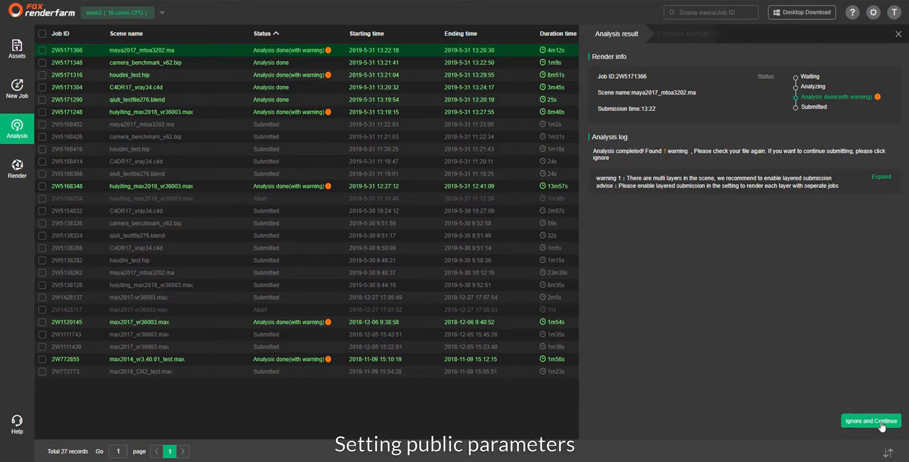
{"action": "left_click", "coordinate": [873, 422]}
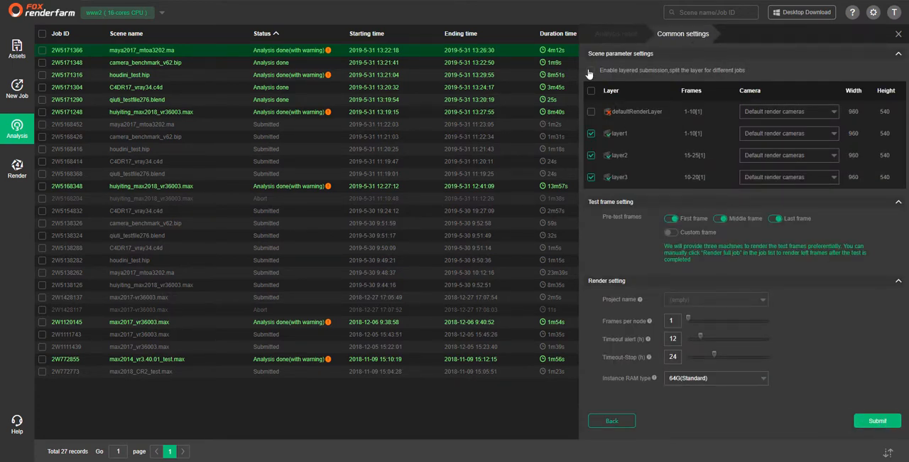
Enable layered submission and submit, confirming the split into three layer jobs.
{"action": "left_click", "coordinate": [591, 70]}
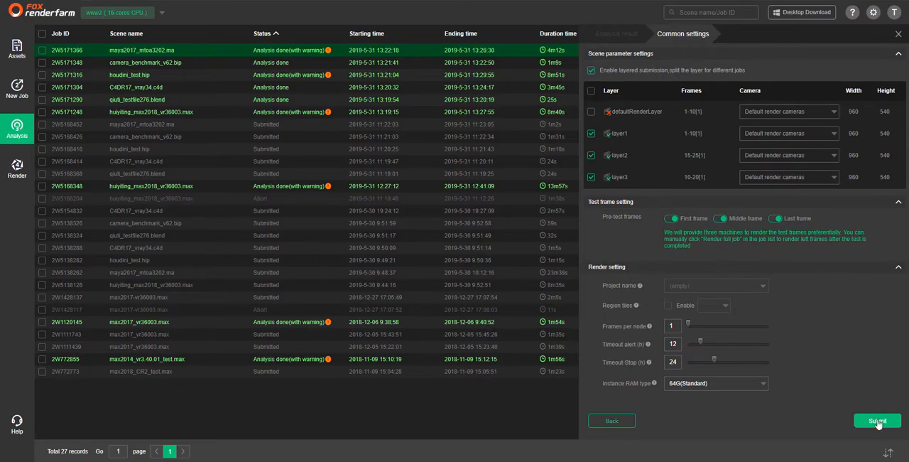
{"action": "left_click", "coordinate": [876, 420]}
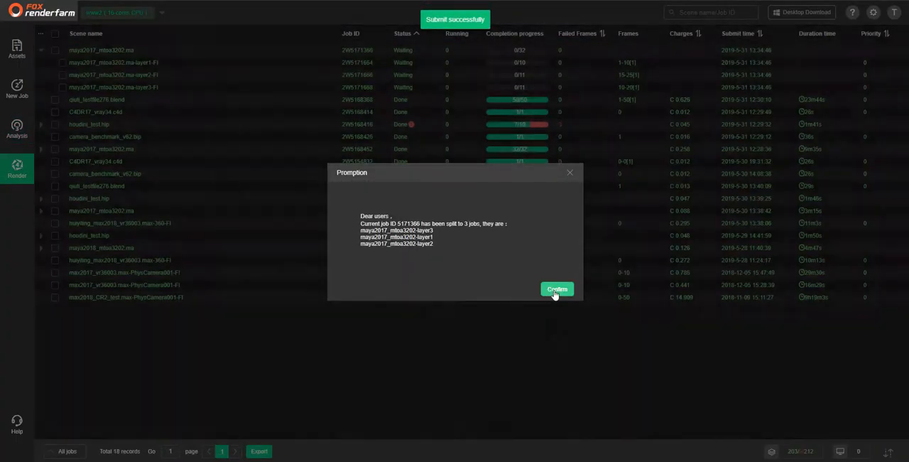
{"action": "left_click", "coordinate": [557, 289]}
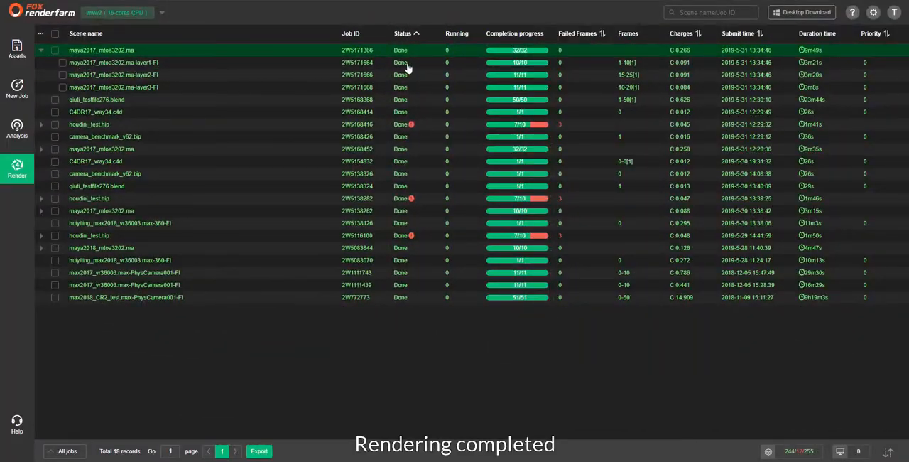
View a finished layer job's details and its Output file list showing the layer1 folder.
{"action": "left_click", "coordinate": [114, 63]}
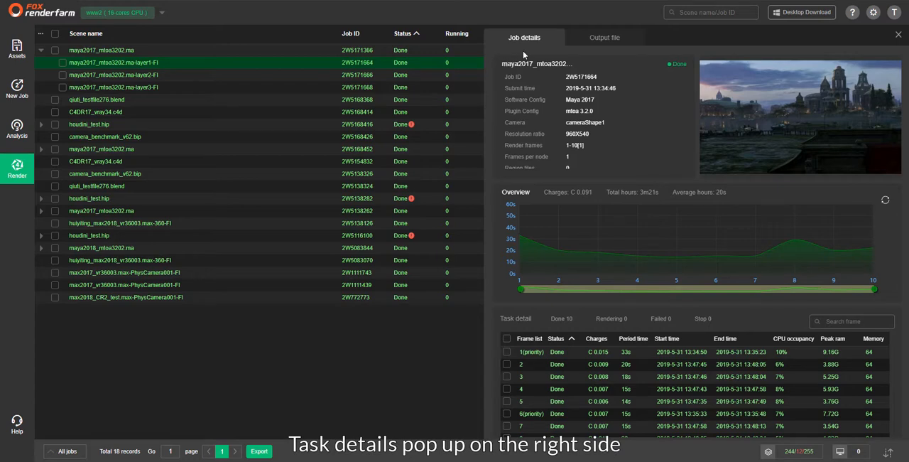
{"action": "left_click", "coordinate": [611, 37]}
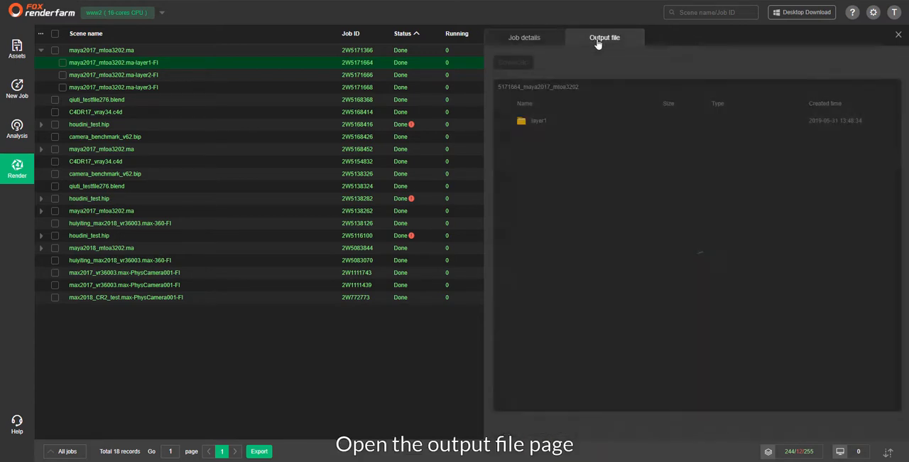